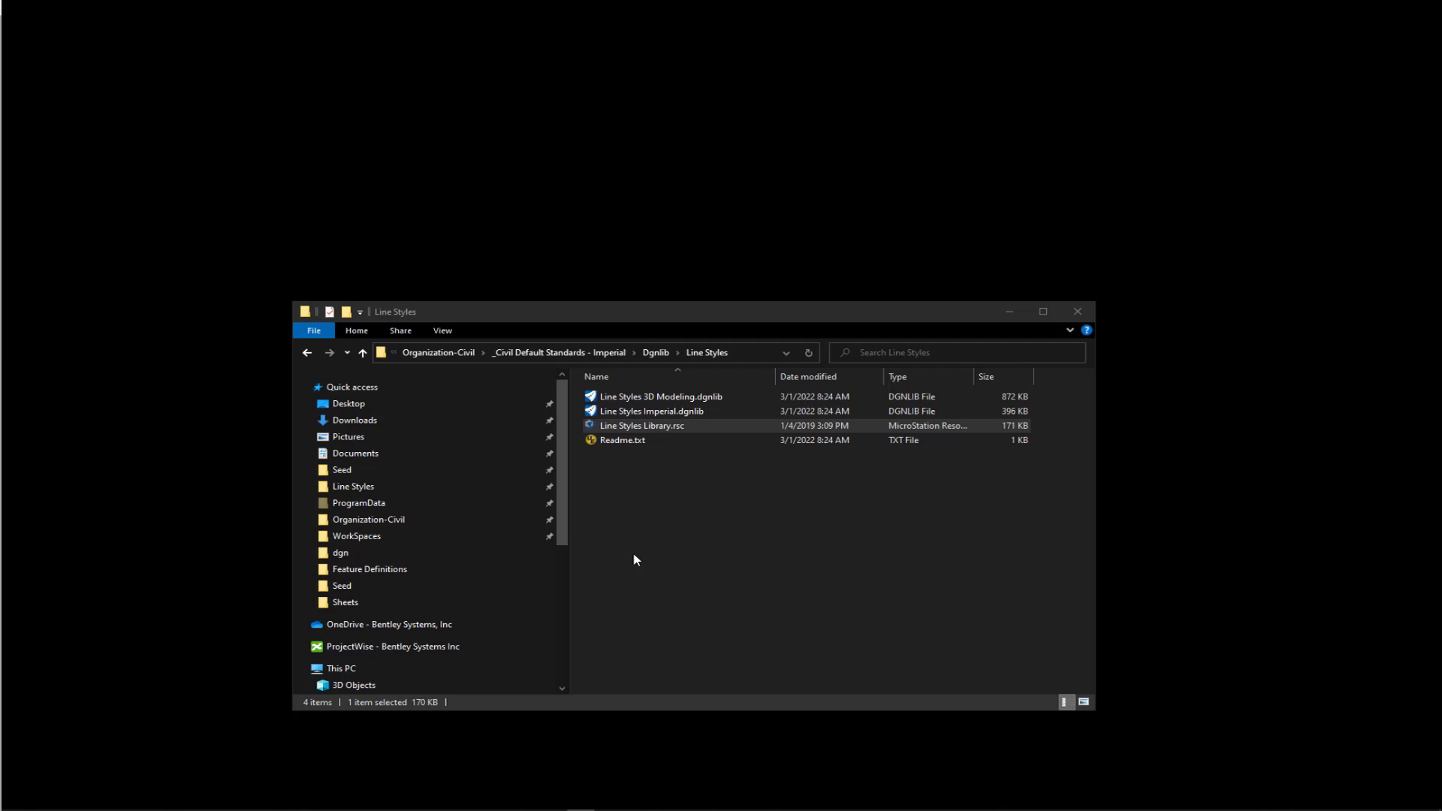
{"action": "mouse_move", "coordinate": [651, 430]}
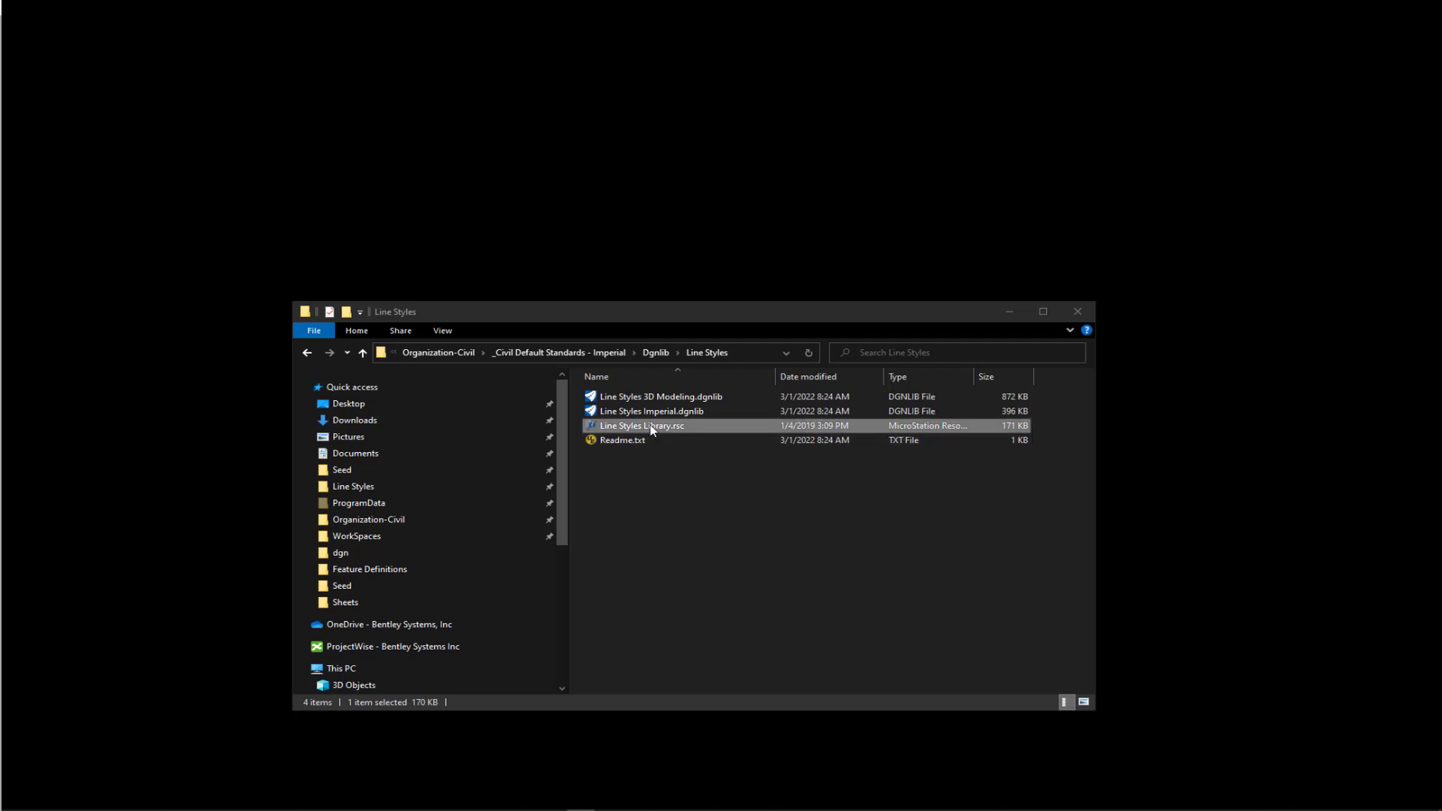
Add Line Styles 3D Modeling.dgnlib to the file selection for copying.
{"action": "left_click", "coordinate": [660, 396]}
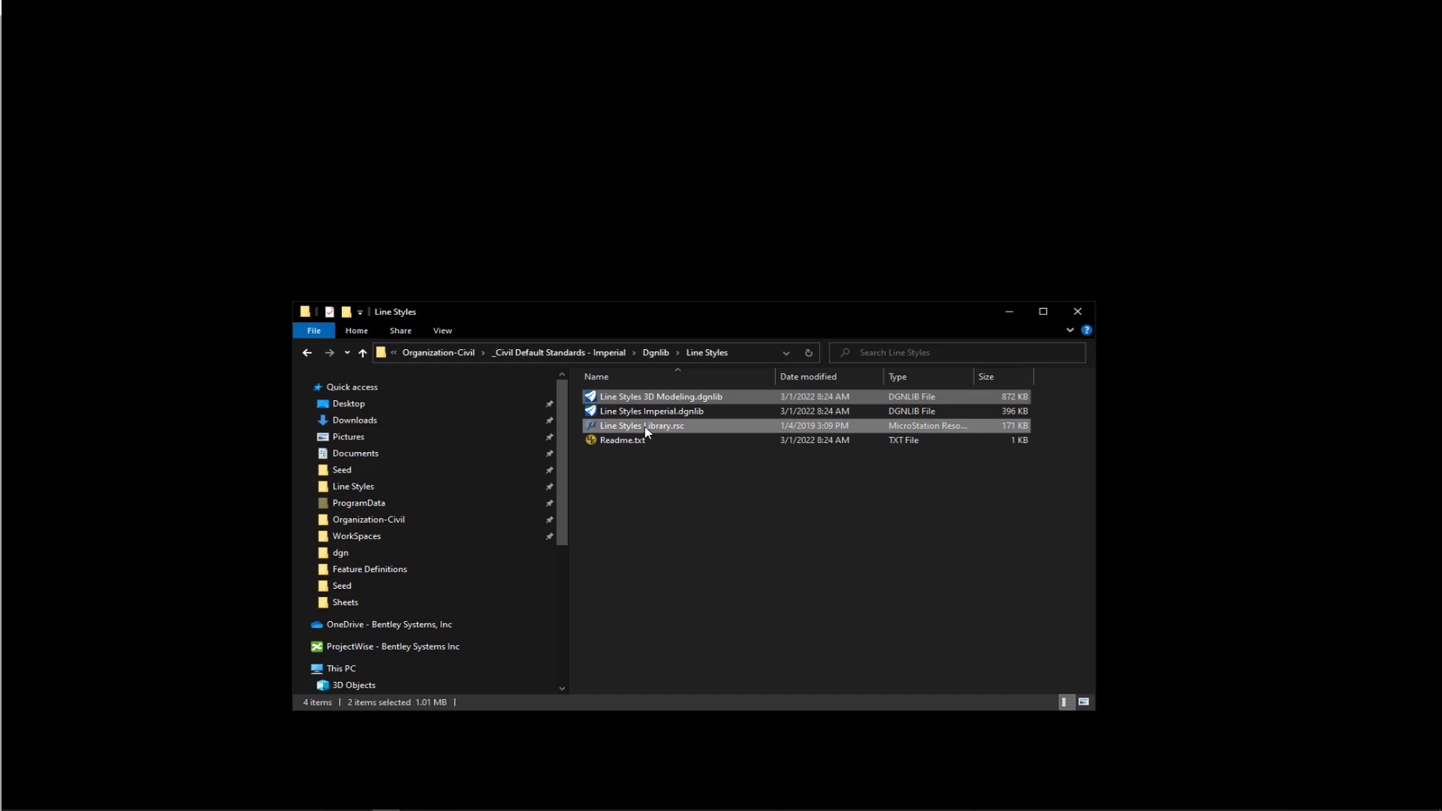
{"action": "mouse_move", "coordinate": [682, 560]}
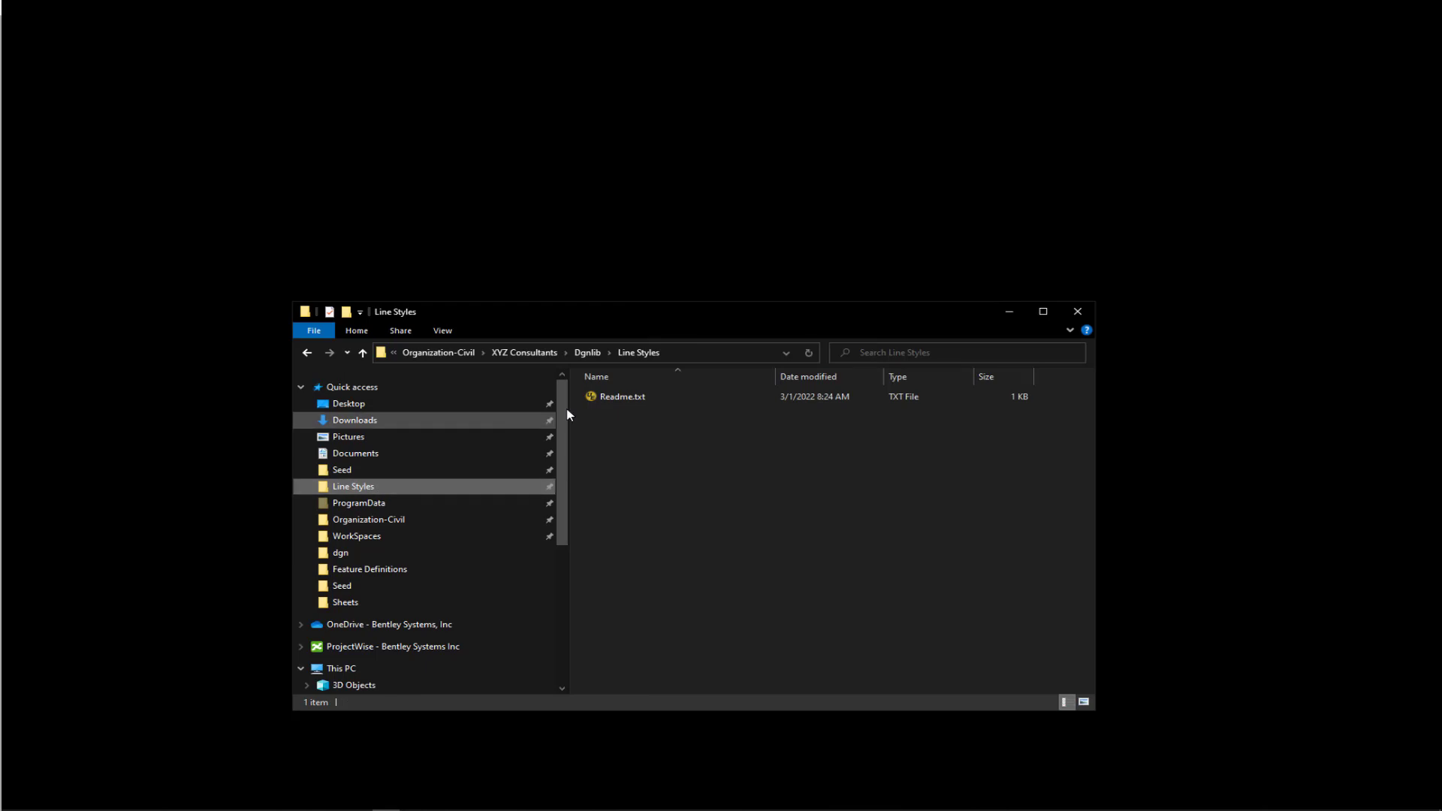
Reveal the full path of the XYZ Consultants Line Styles folder before pasting.
{"action": "left_click", "coordinate": [579, 352]}
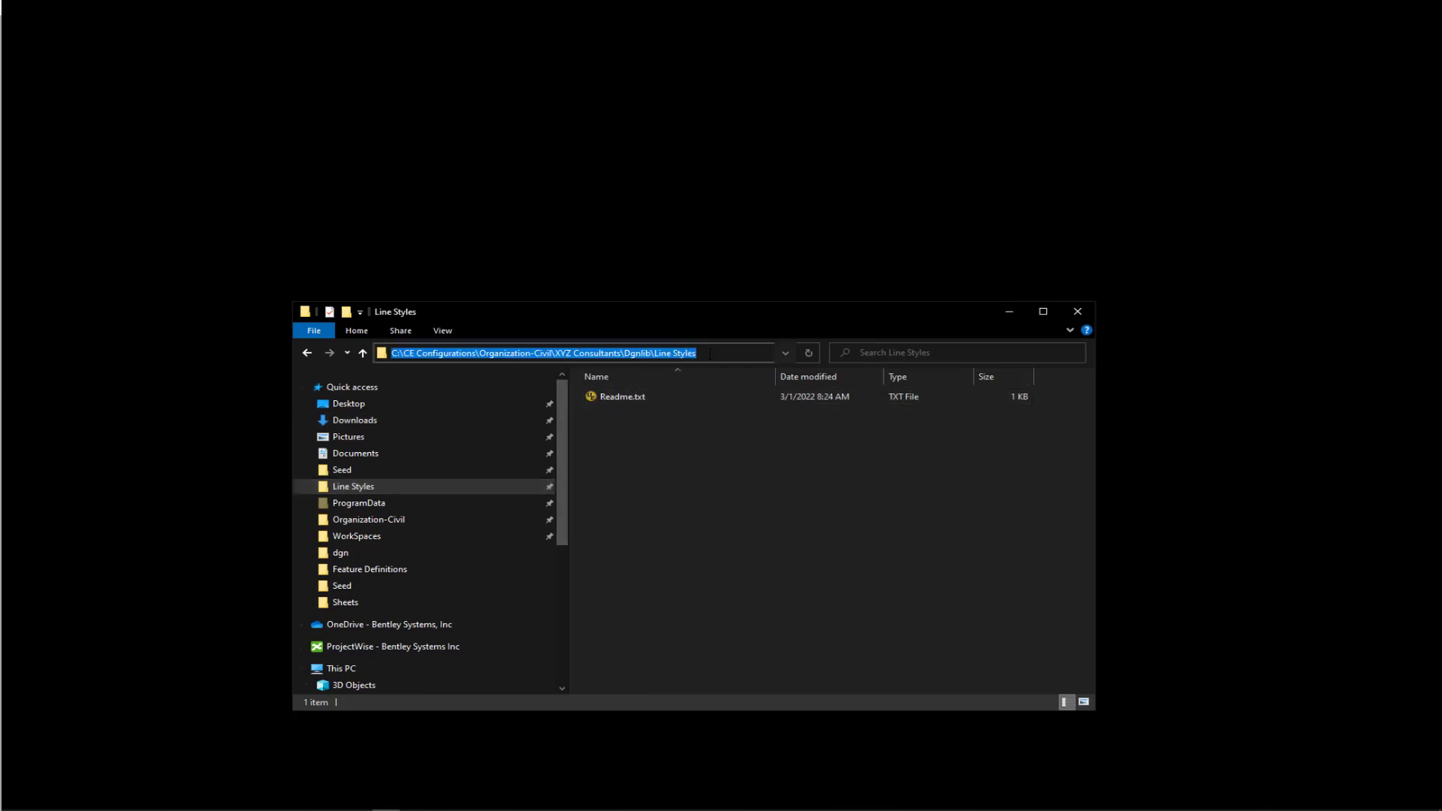
{"action": "mouse_move", "coordinate": [615, 446]}
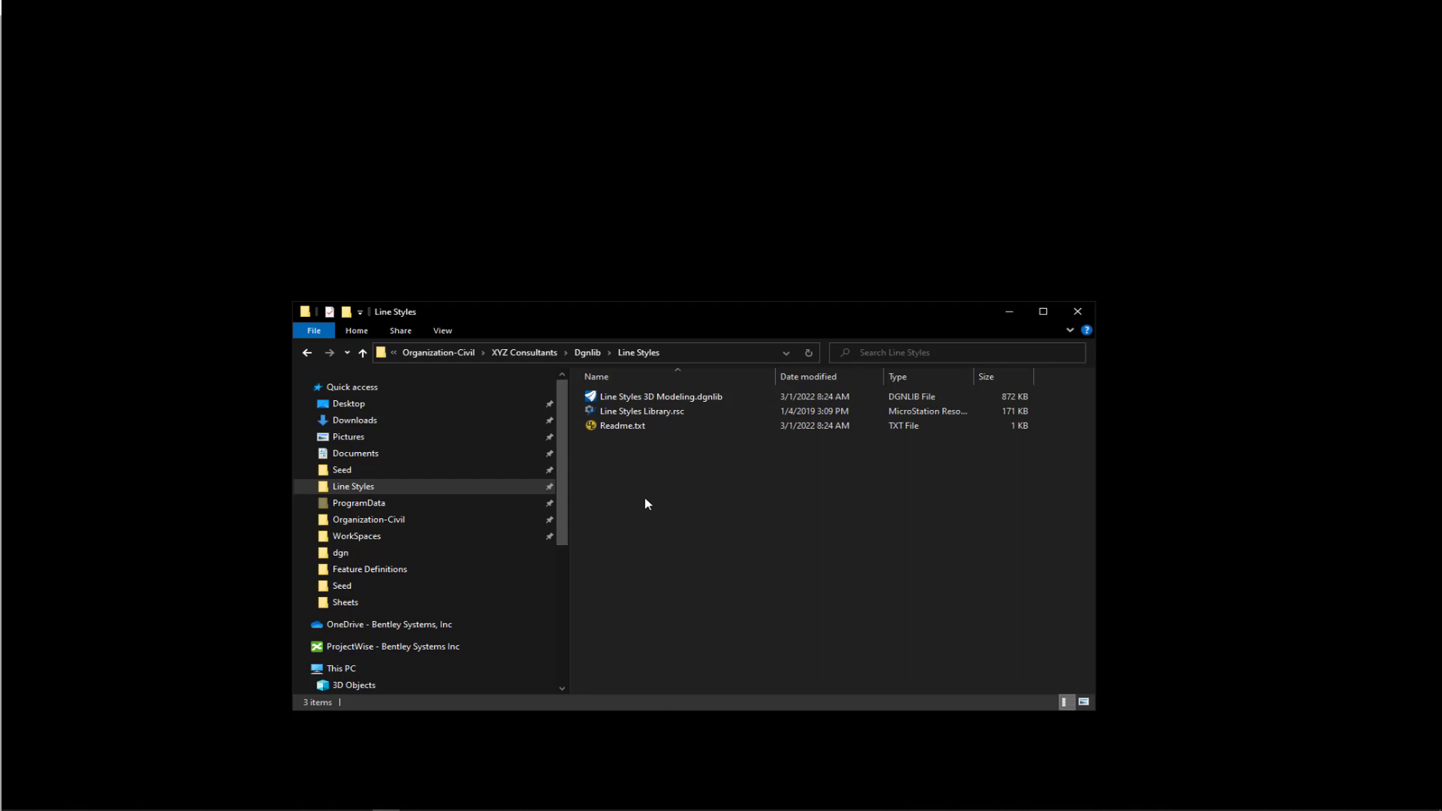
{"action": "mouse_move", "coordinate": [680, 478]}
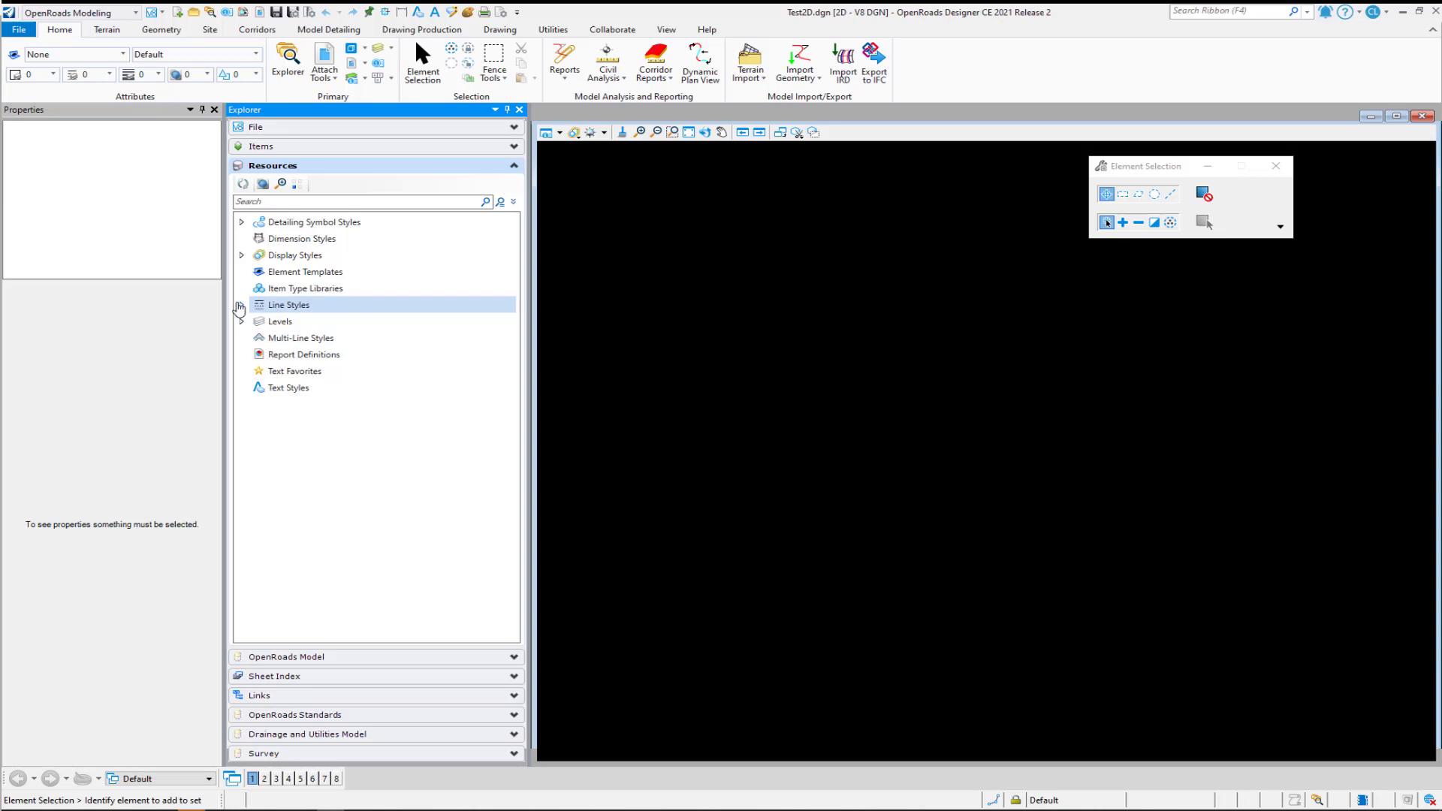
Expand Line Styles under Resources to show 3D Cable Barrier and 3D Guardrail.
{"action": "left_click", "coordinate": [240, 304]}
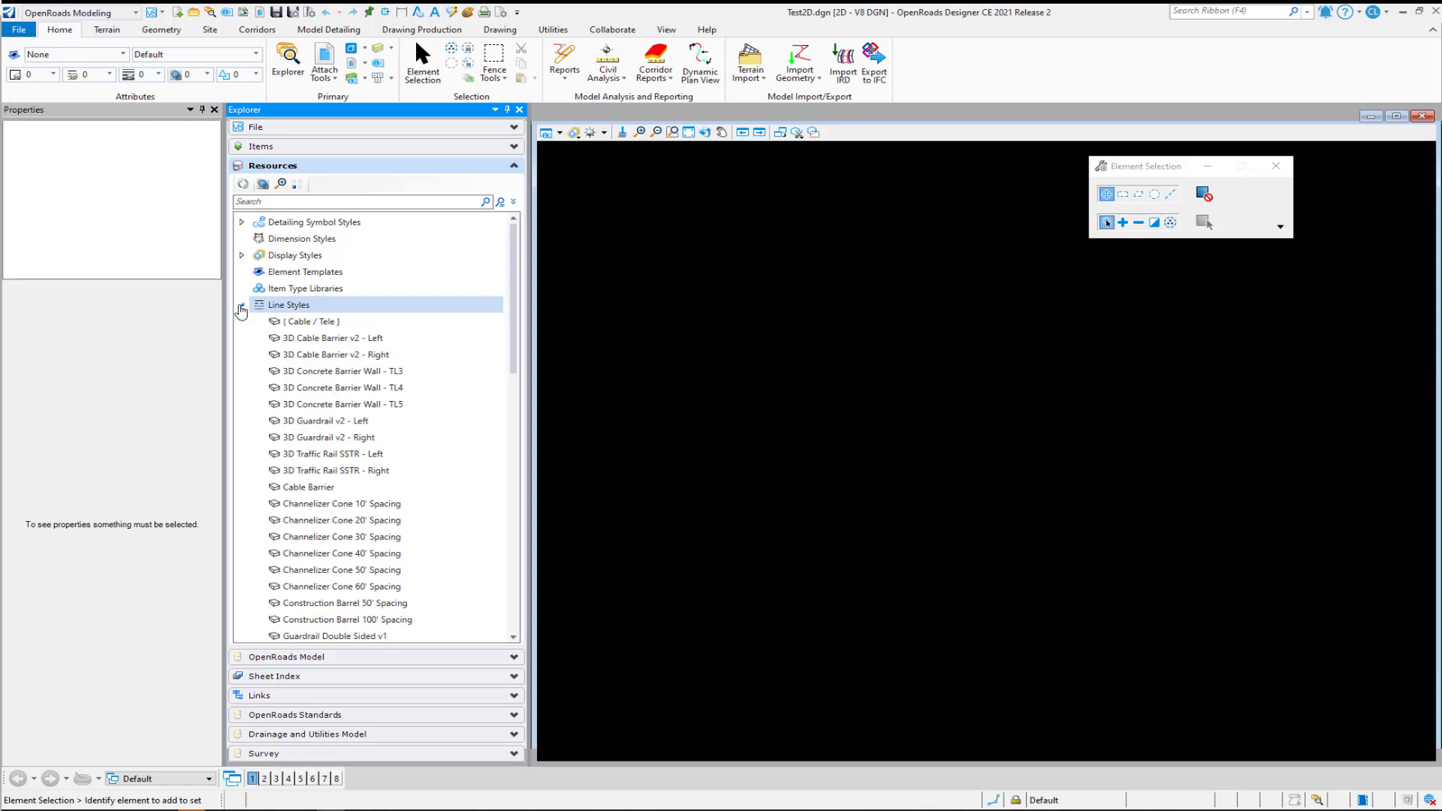
{"action": "left_click", "coordinate": [336, 470]}
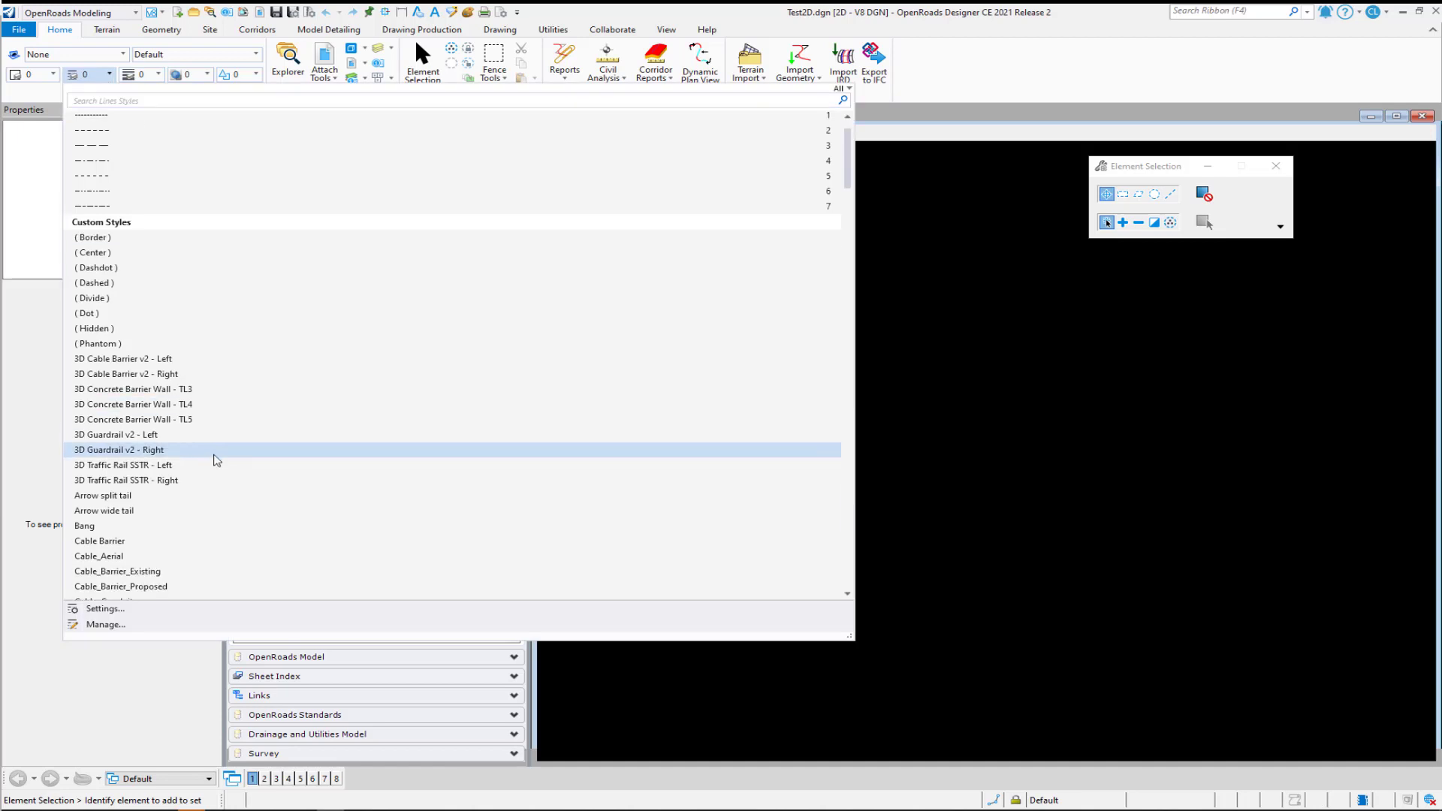
Scroll the Custom Styles list to Channelizer Cone, Drainage and Erosion styles.
{"action": "scroll", "scroll_direction": "down", "scroll_amount": 3}
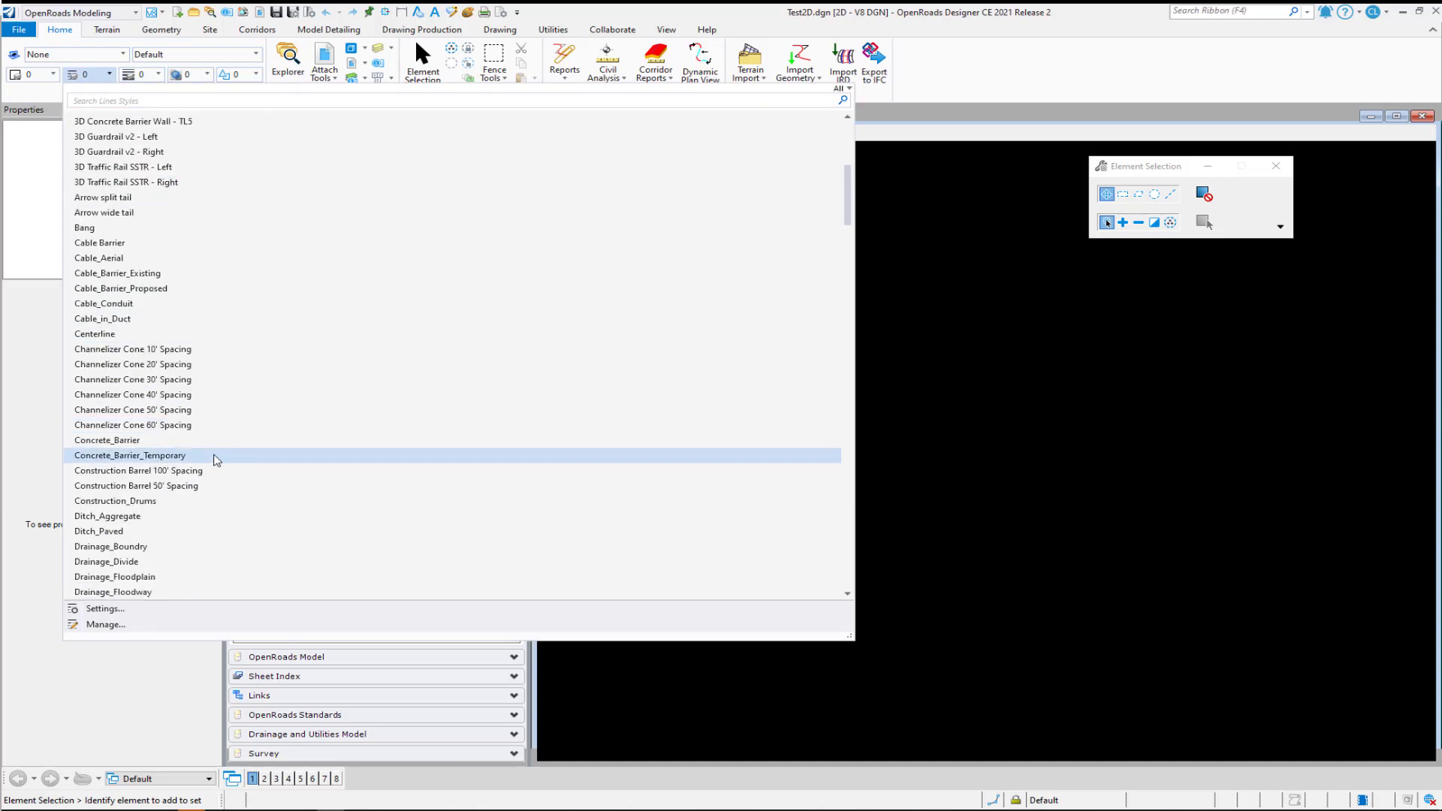
{"action": "scroll", "scroll_direction": "down", "scroll_amount": 3}
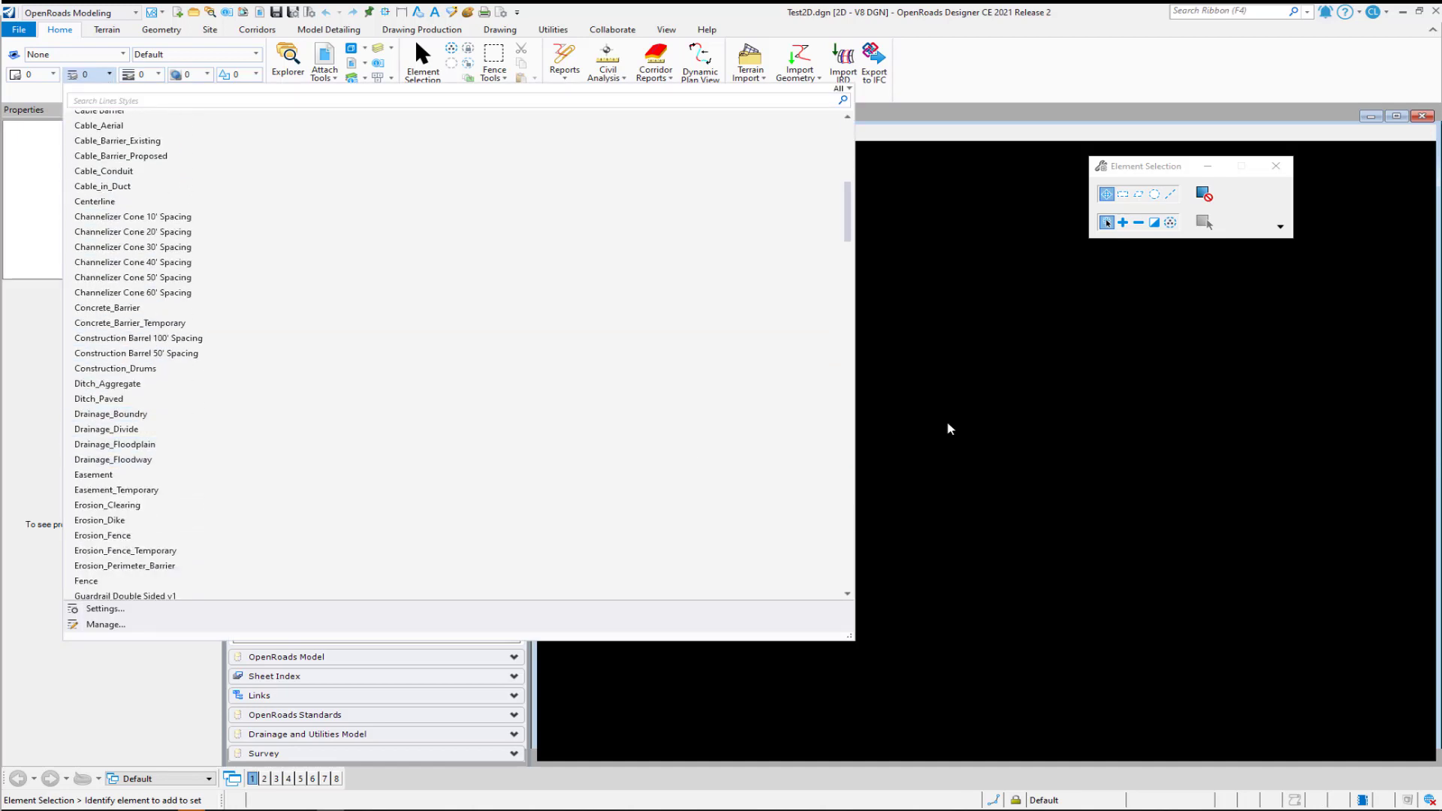